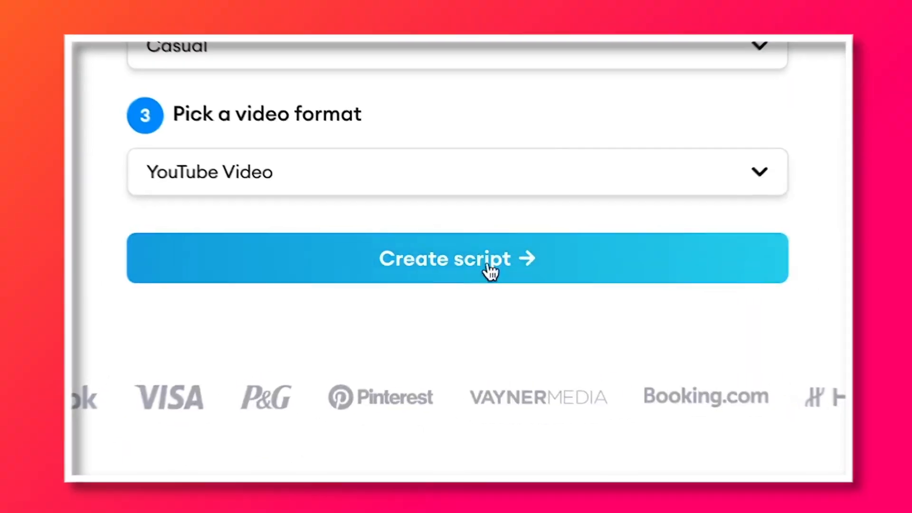
# - Generate the script, open it in the video editor, and set the Amsterdam clip's opacity to 92%
pyautogui.click(457, 258)
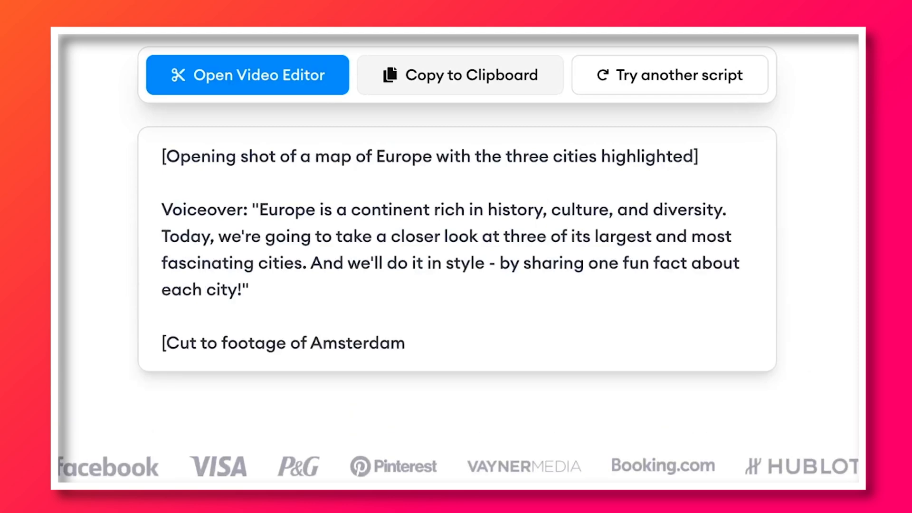
pyautogui.click(247, 75)
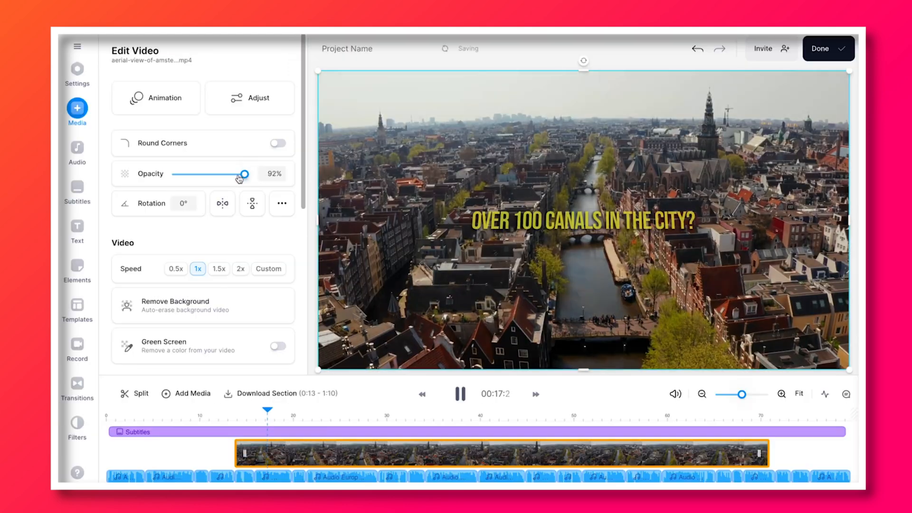
pyautogui.moveTo(240, 174); pyautogui.dragTo(236, 174)
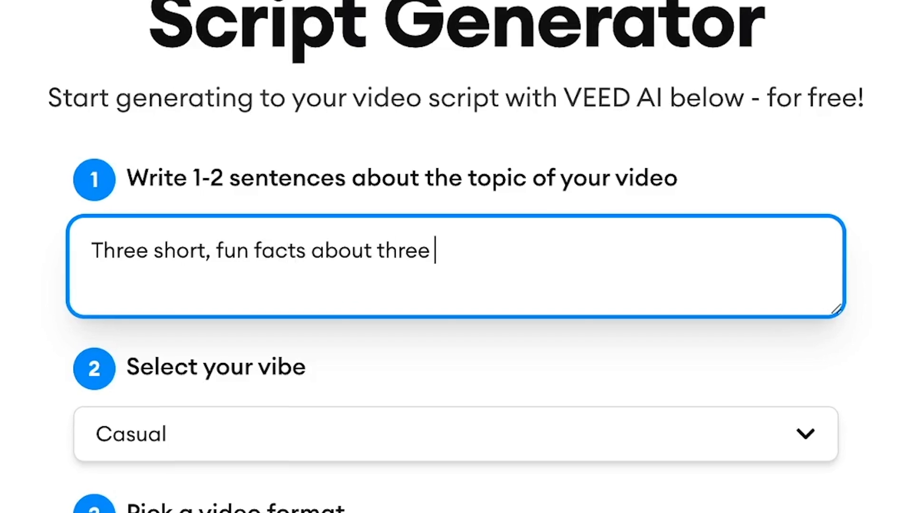
# - Enter the topic on fun facts about three large European cities, choose YouTube Video, and generate the script
pyautogui.write('large cities in Europe. T')
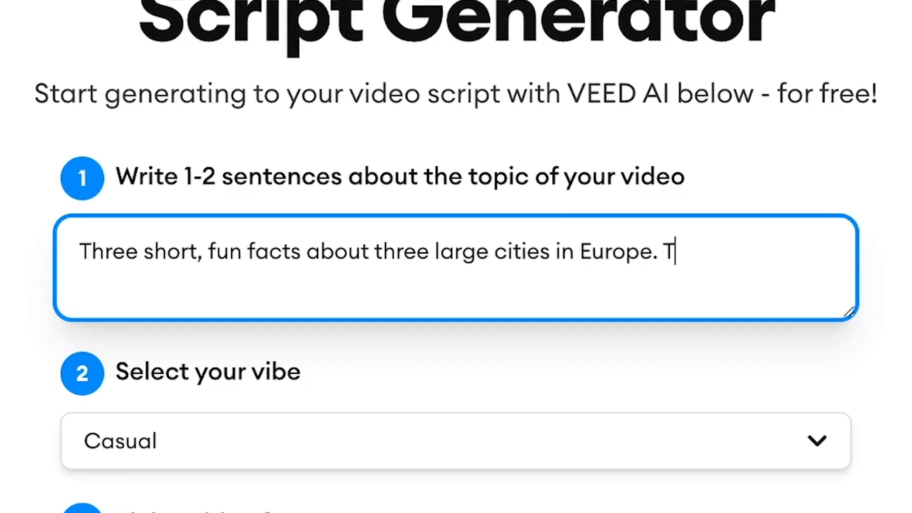
pyautogui.click(453, 440)
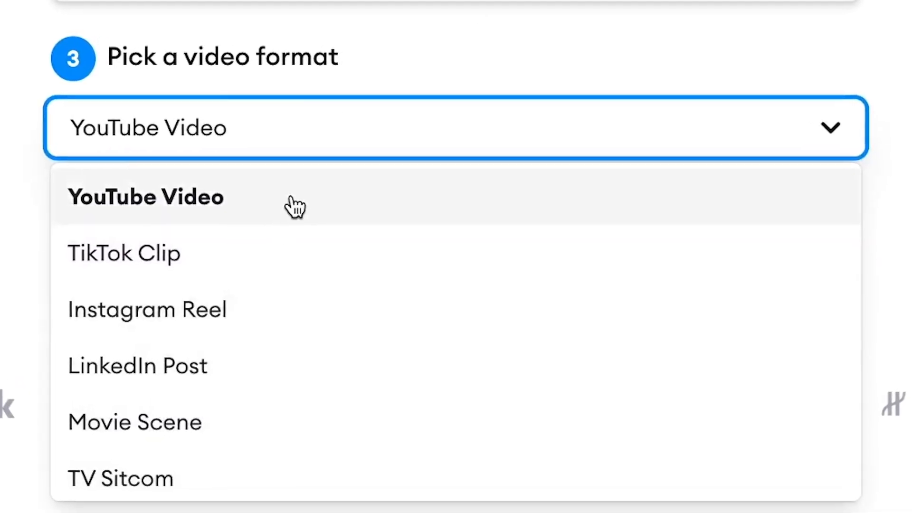
pyautogui.click(145, 197)
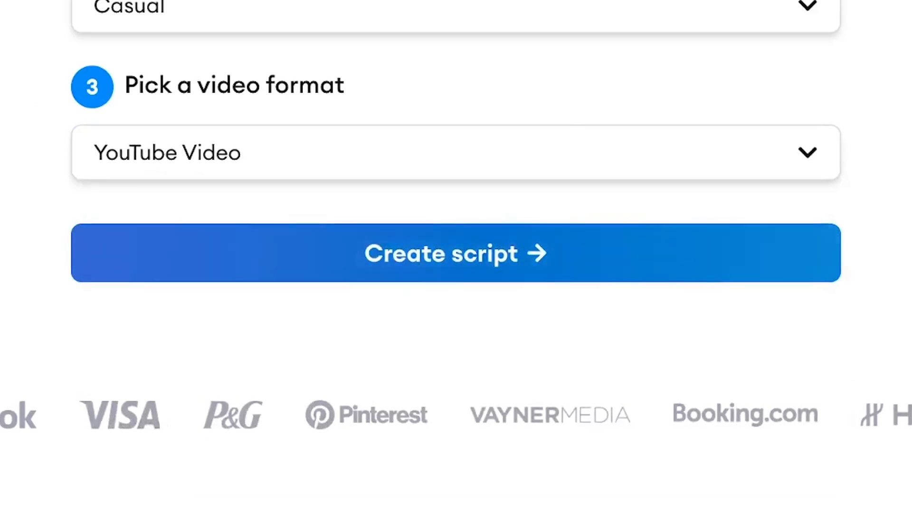
pyautogui.click(455, 253)
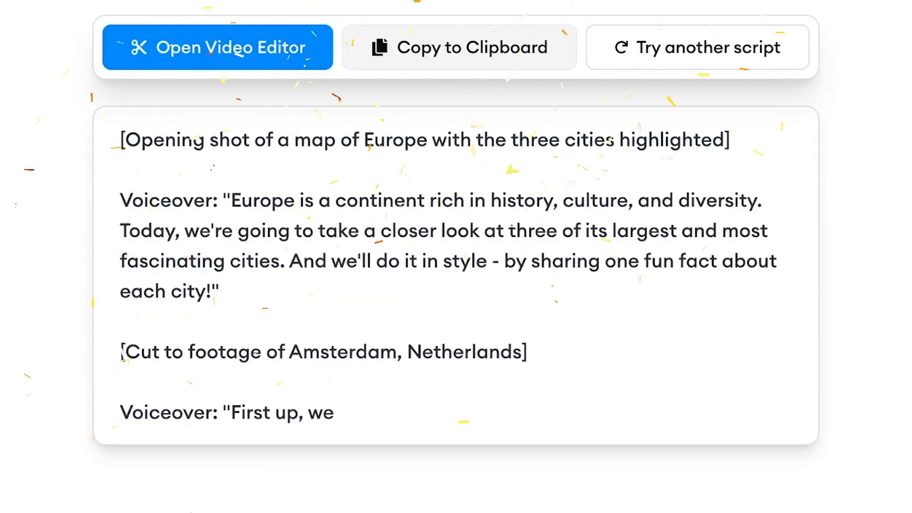
# - Scroll through the generated script's Amsterdam, Paris and London segments
pyautogui.scroll(-3)
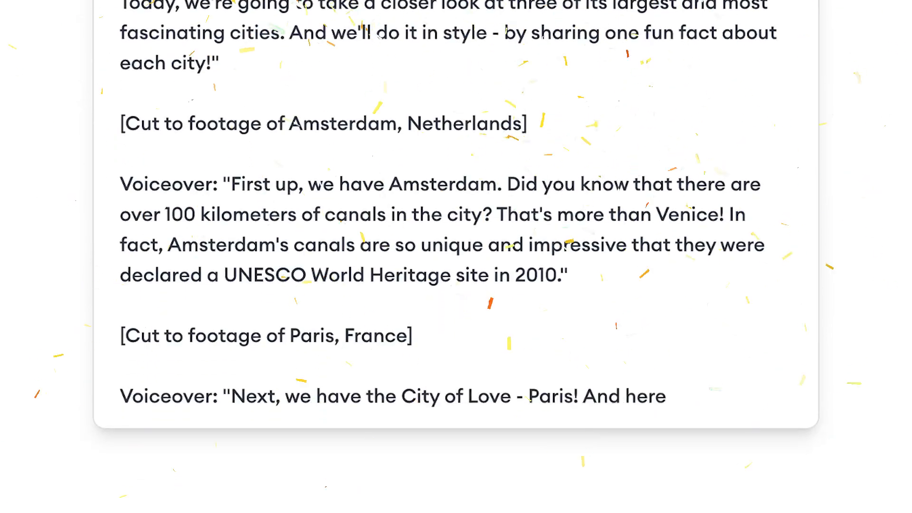
pyautogui.scroll(-3)
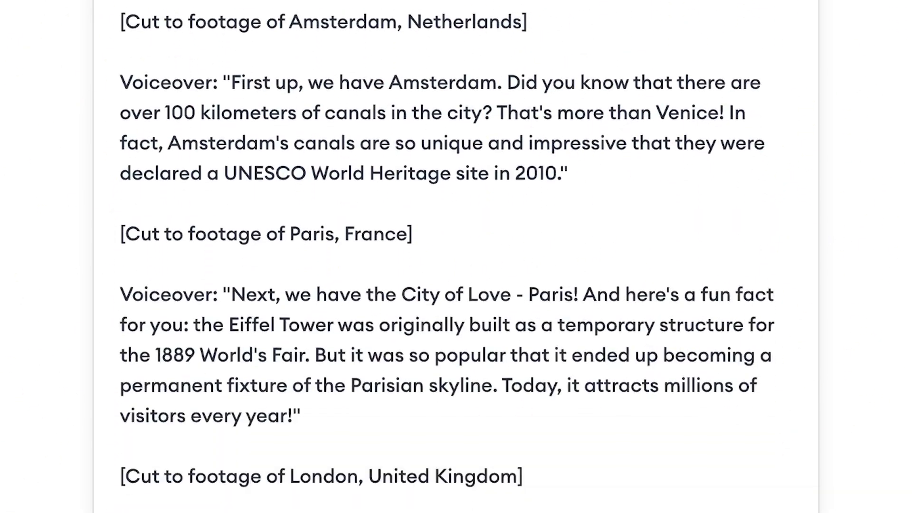
pyautogui.scroll(-3)
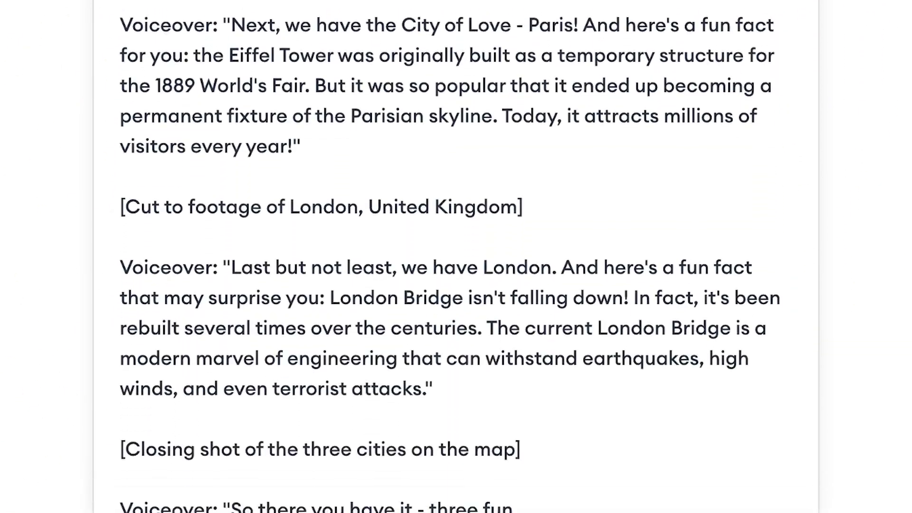
pyautogui.scroll(3)
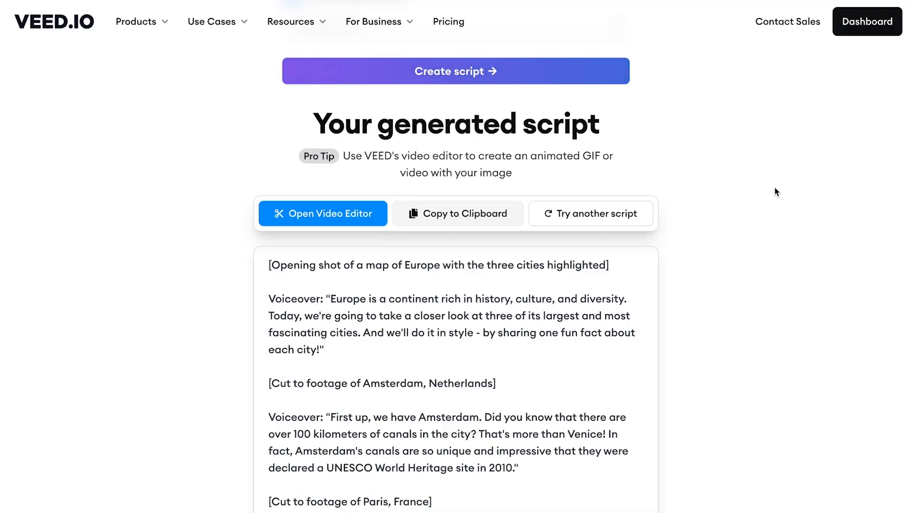
pyautogui.moveTo(681, 284)
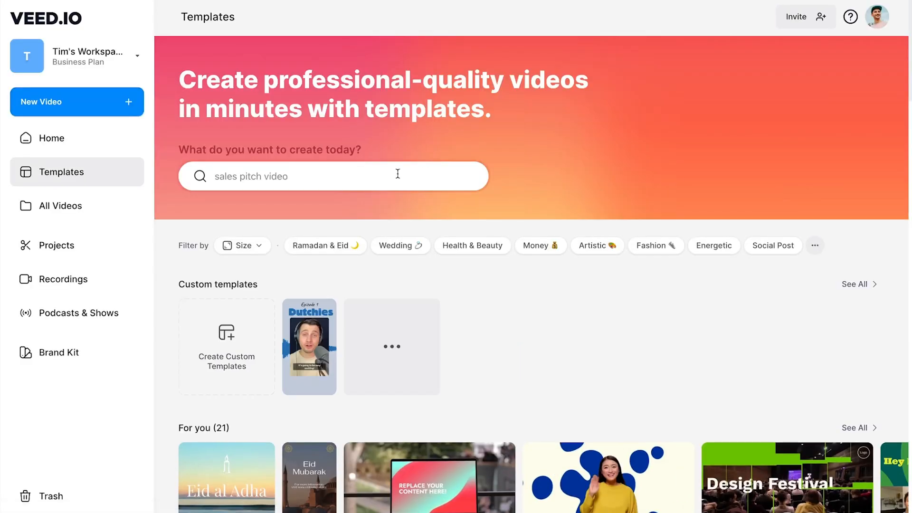
# - Start a new camera recording with the script shown as a teleprompter
pyautogui.click(76, 102)
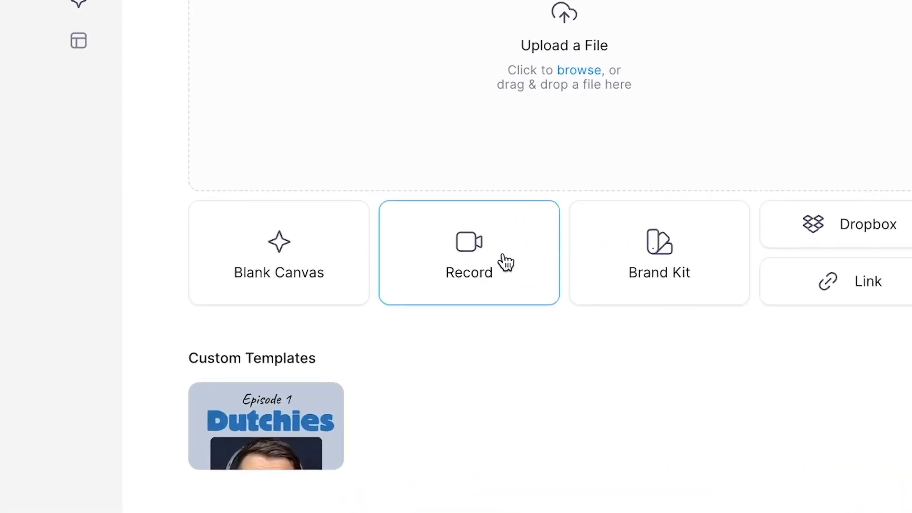
pyautogui.click(469, 252)
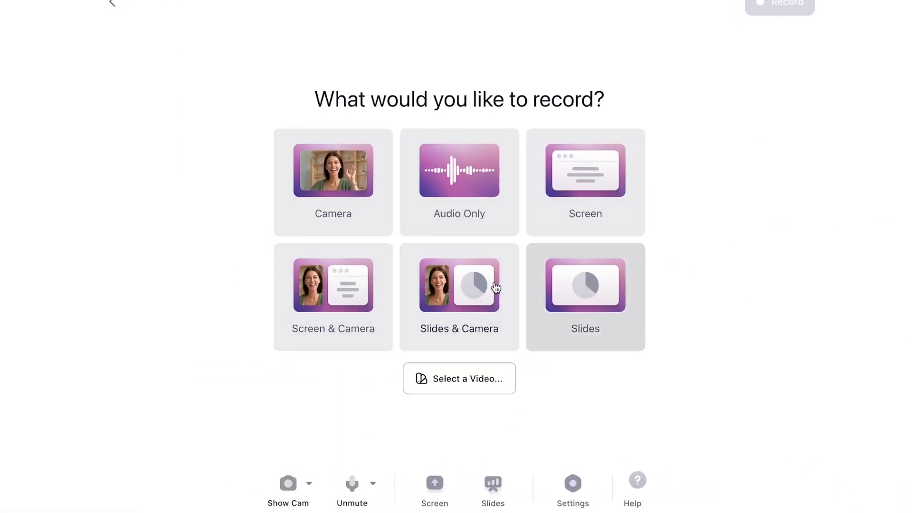
pyautogui.click(332, 182)
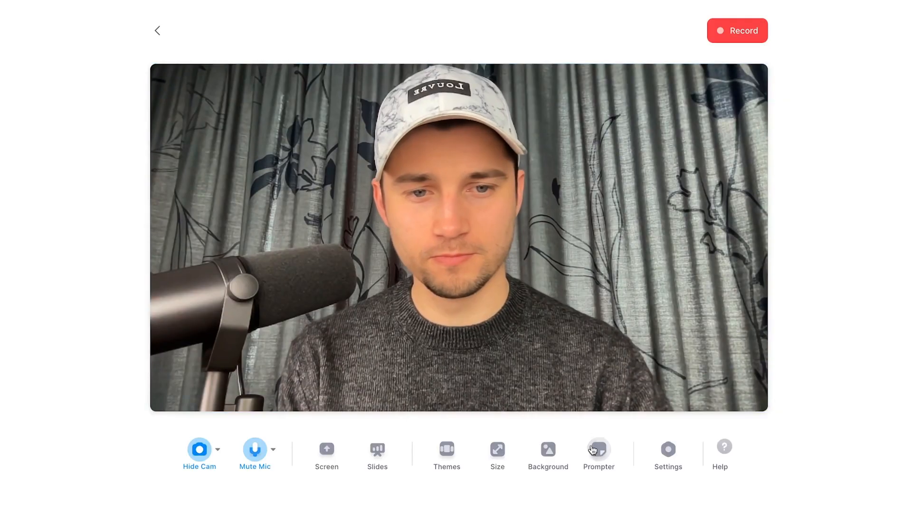
pyautogui.click(598, 449)
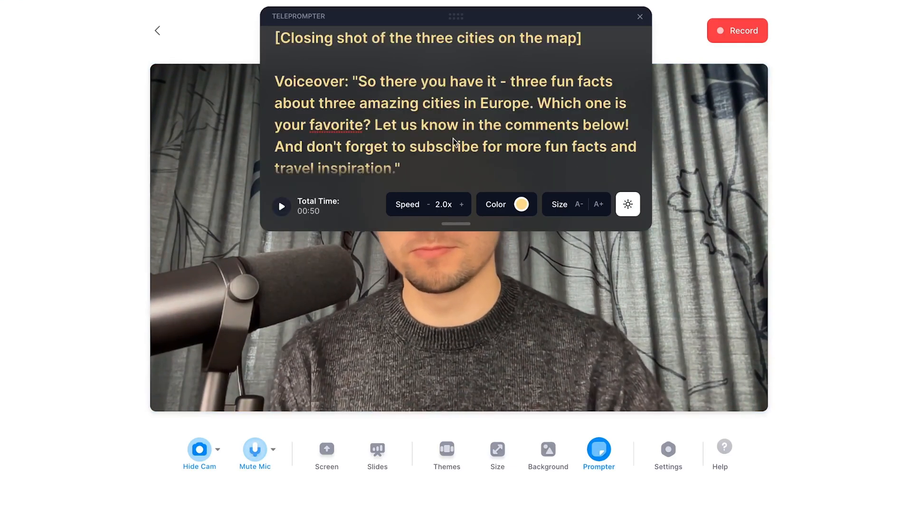
pyautogui.click(737, 30)
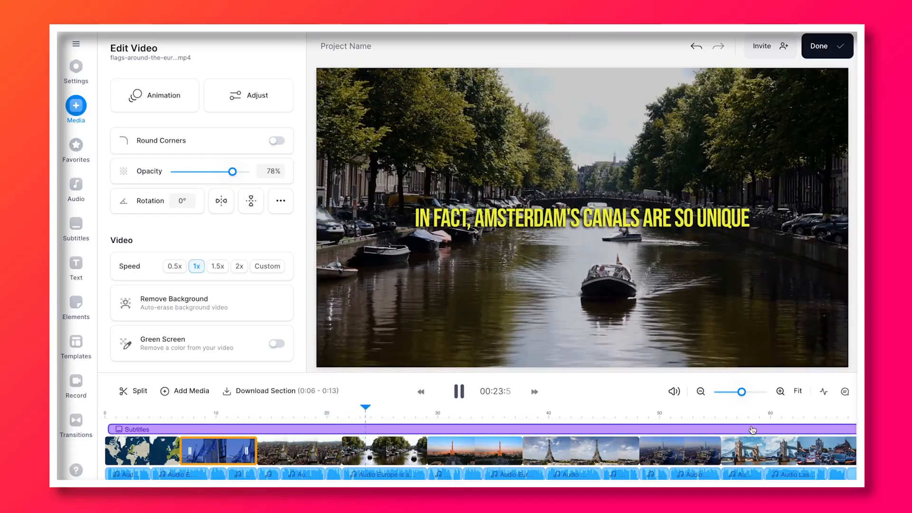
# - Add the Europe intro script as English (US) Eric (Male) text-to-speech narration
pyautogui.click(75, 70)
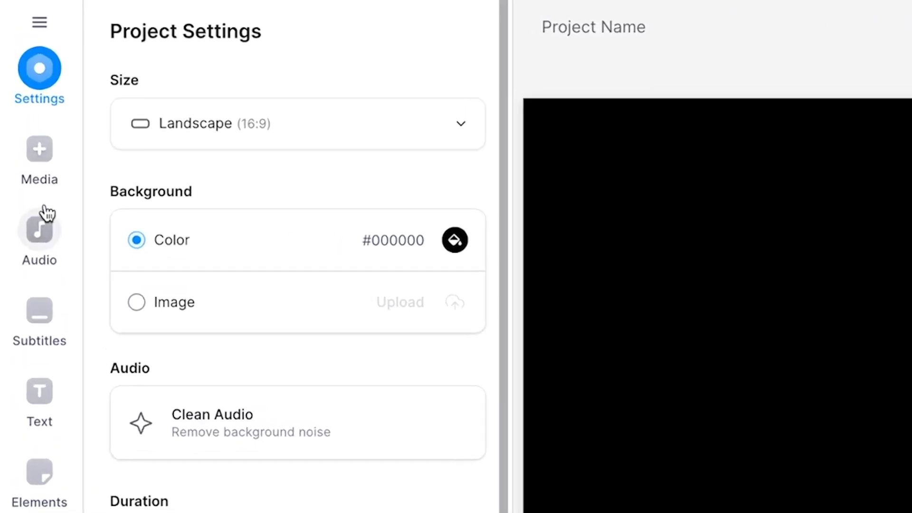
pyautogui.click(39, 232)
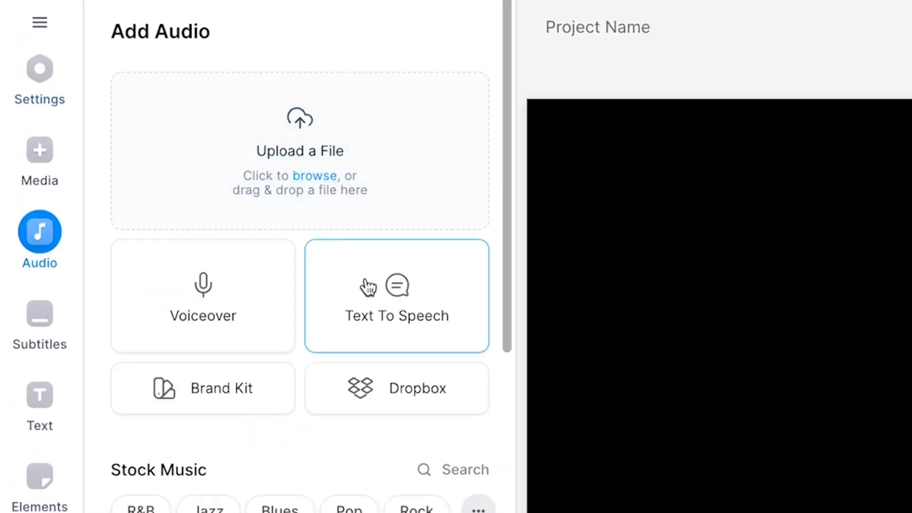
pyautogui.click(396, 295)
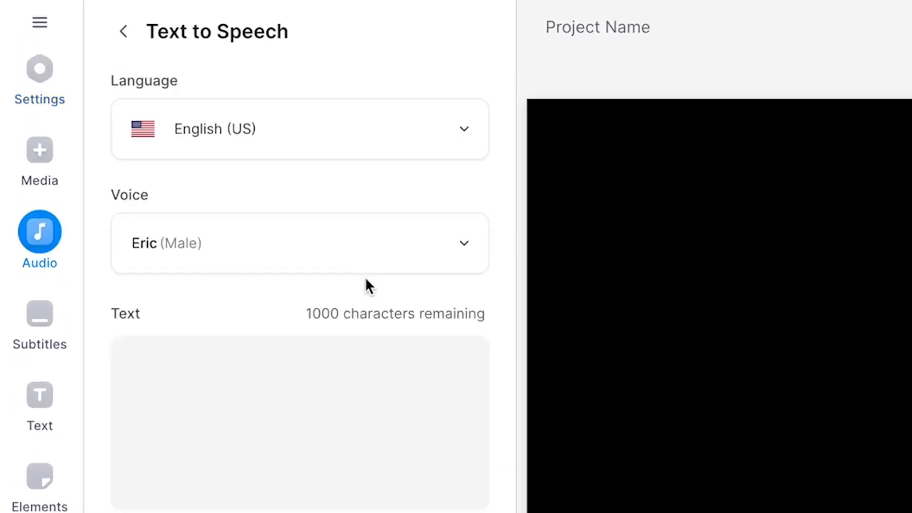
pyautogui.click(299, 129)
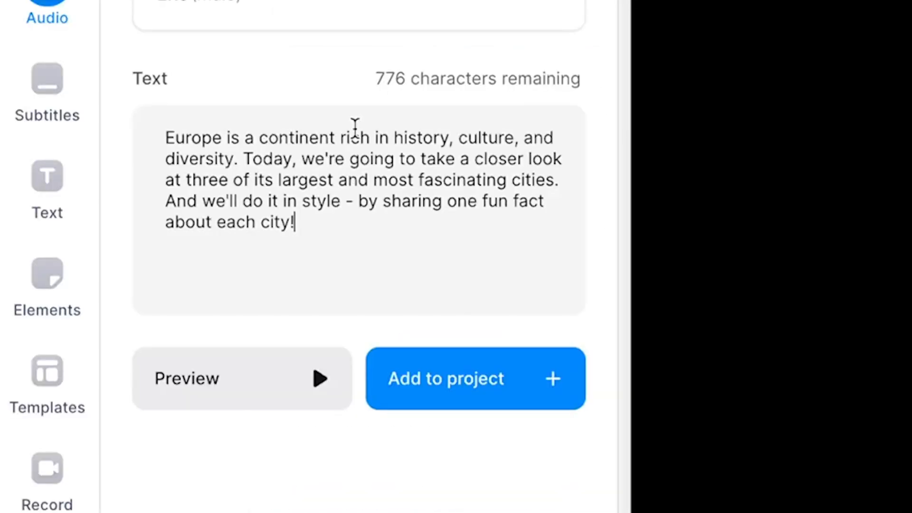
pyautogui.click(474, 378)
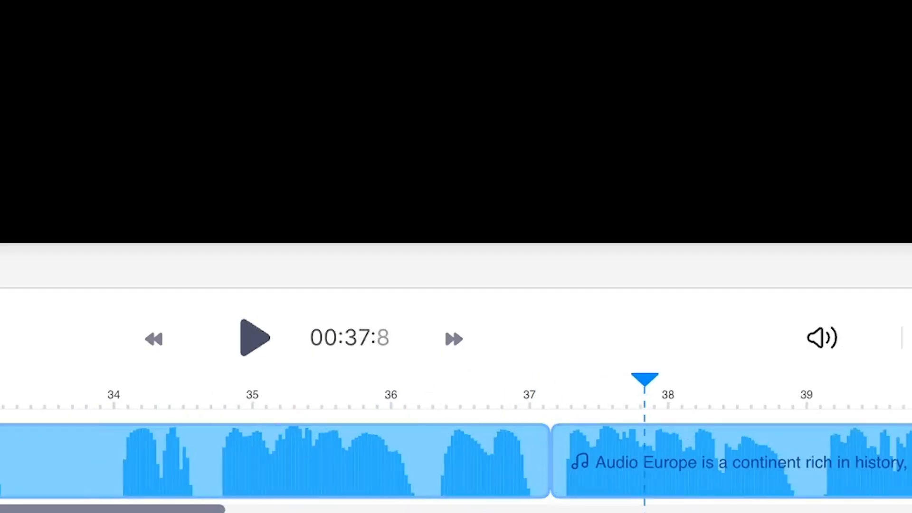
# - Select the narration clip and remove its silent pauses
pyautogui.moveTo(640, 462); pyautogui.dragTo(721, 463)
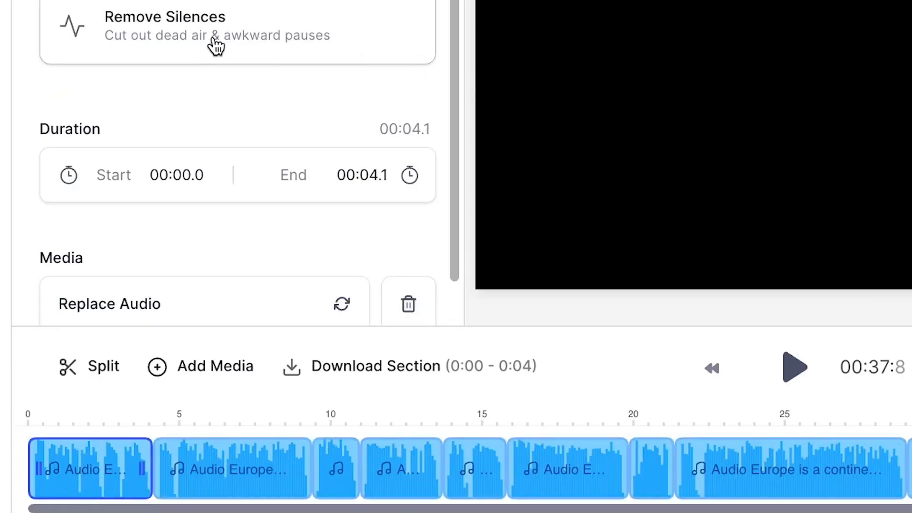
pyautogui.click(43, 220)
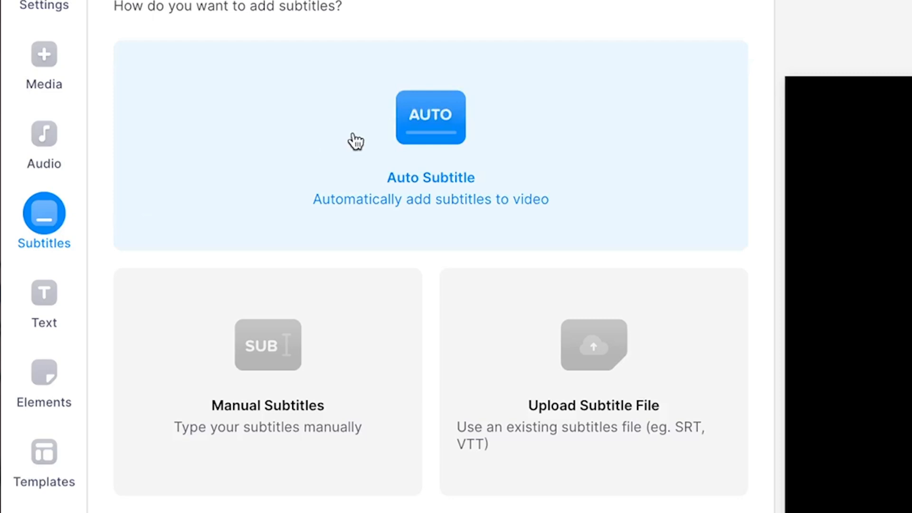
# - Auto-generate subtitles from the narration and review the timed subtitle list
pyautogui.click(430, 118)
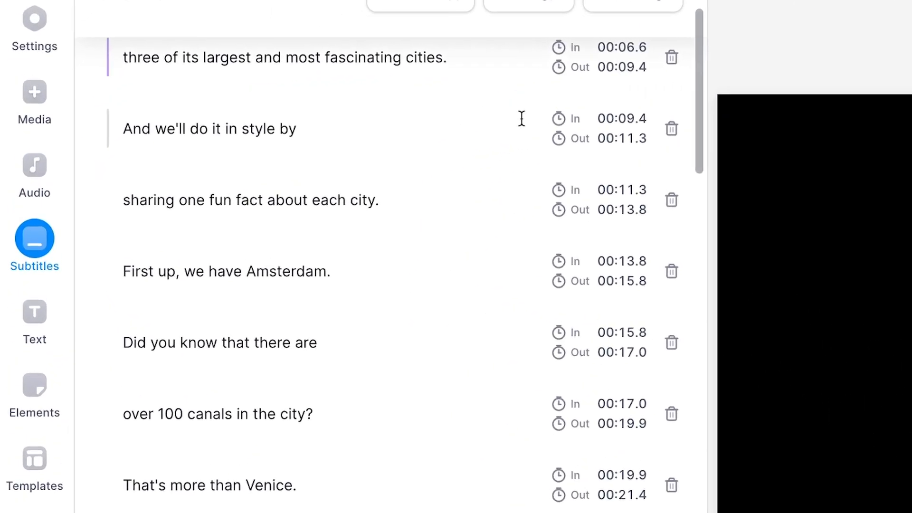
pyautogui.scroll(-3)
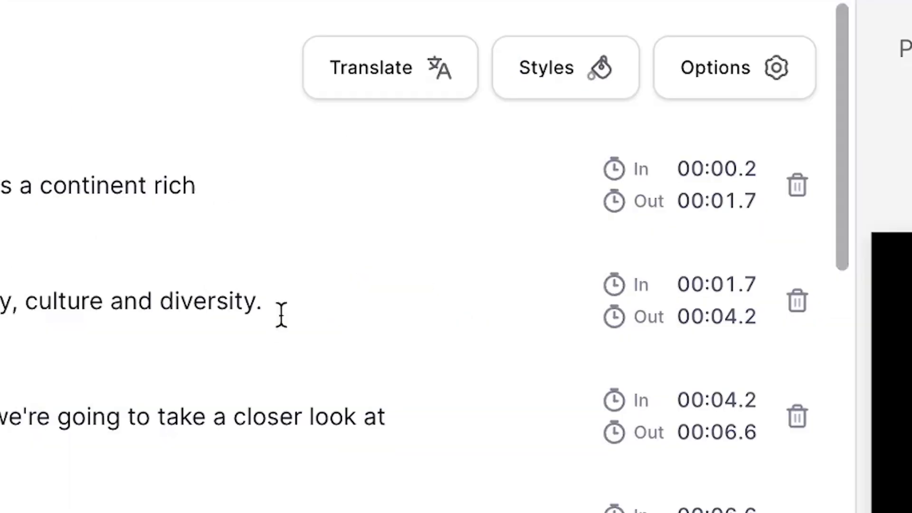
# - Try subtitle presets, apply the bold yellow style, and add the Float In ↓ animation
pyautogui.click(565, 67)
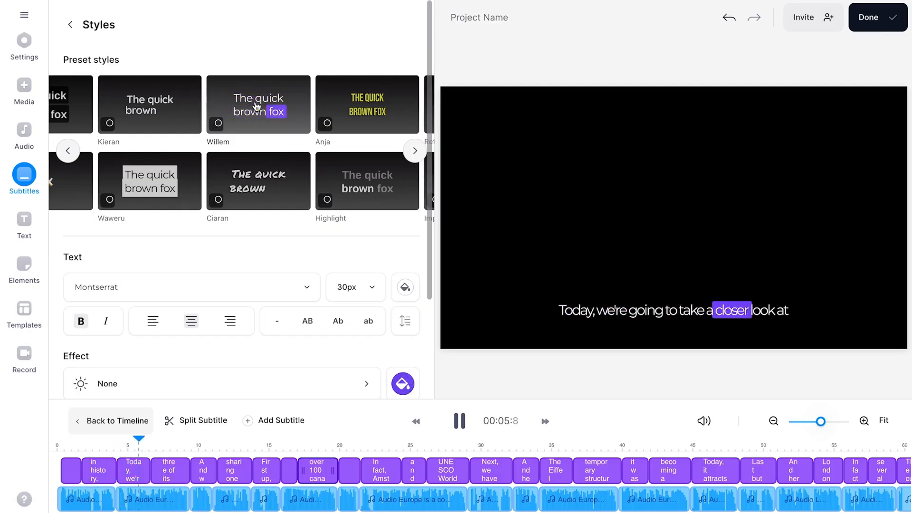
pyautogui.click(314, 104)
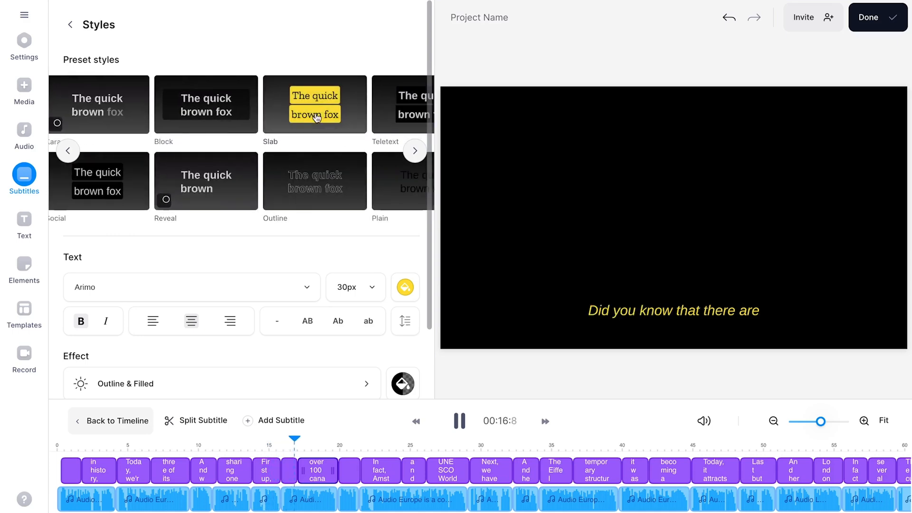
pyautogui.click(355, 287)
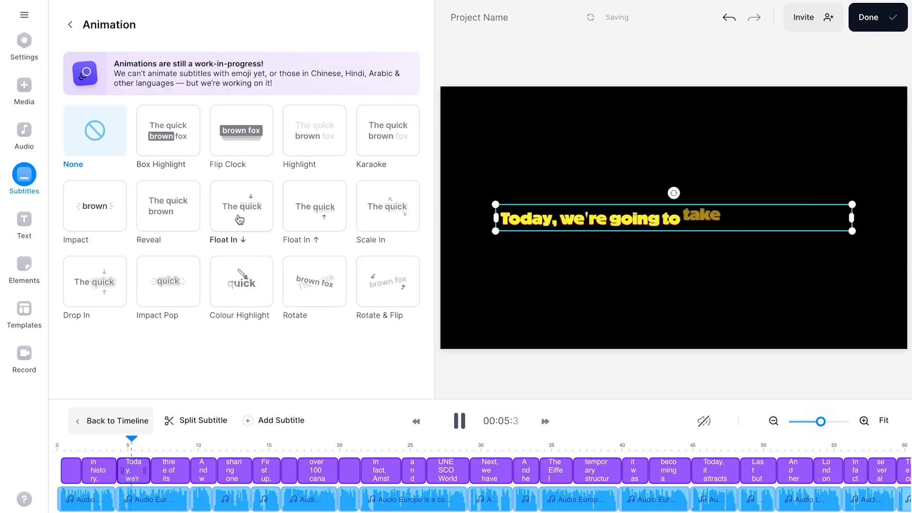
pyautogui.click(23, 43)
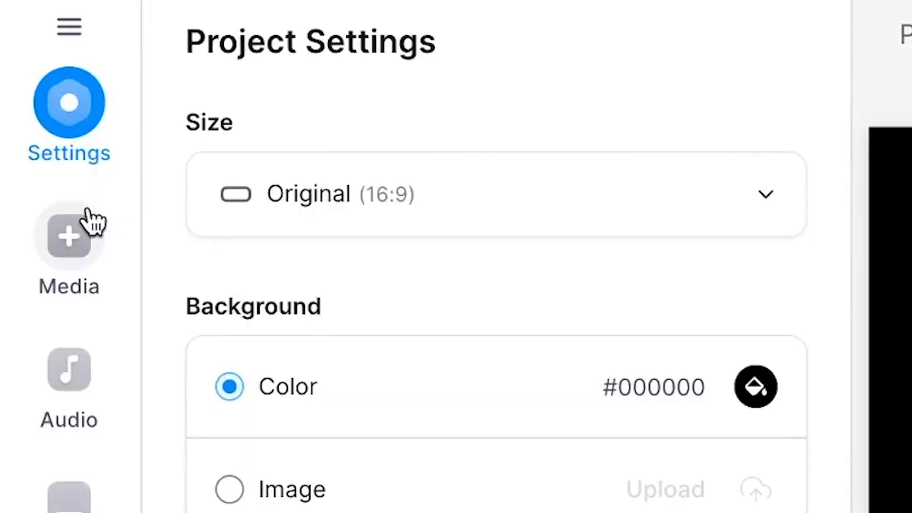
# - Search stock videos for Paris and London and add city clips beneath the narration
pyautogui.click(68, 236)
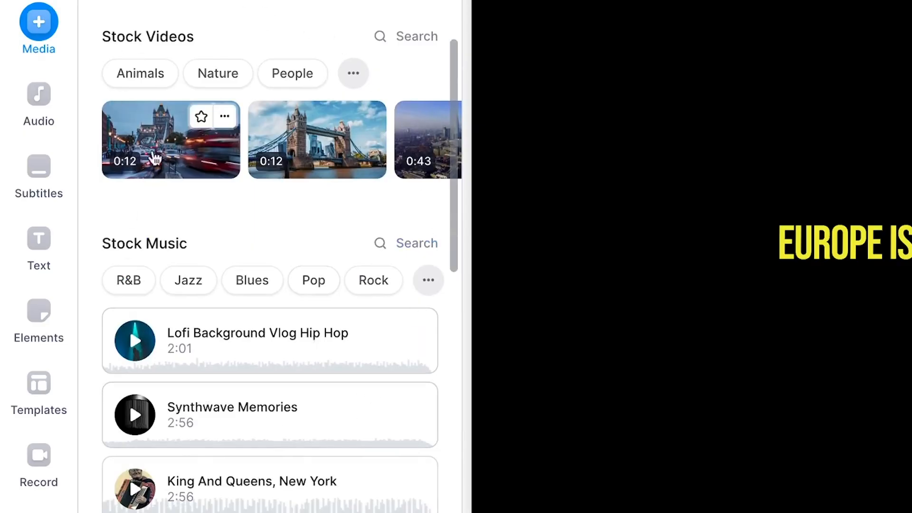
pyautogui.write('pari')
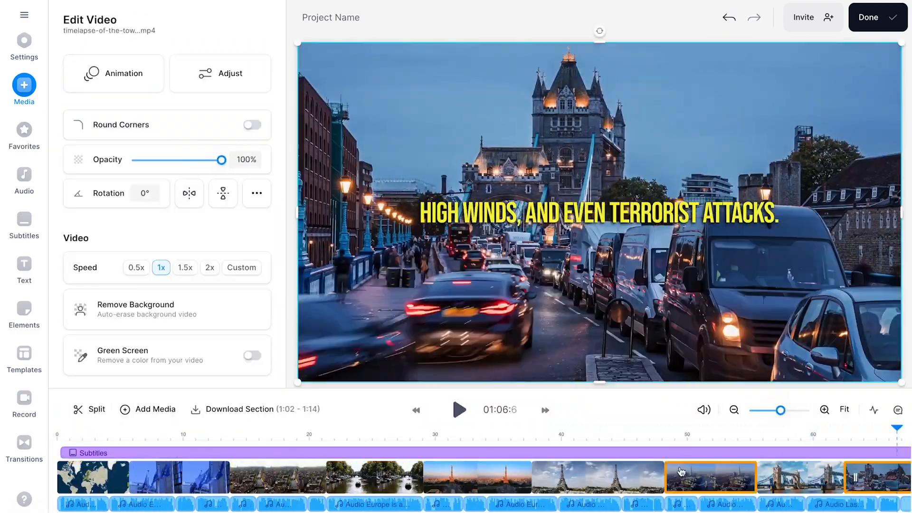
pyautogui.click(24, 41)
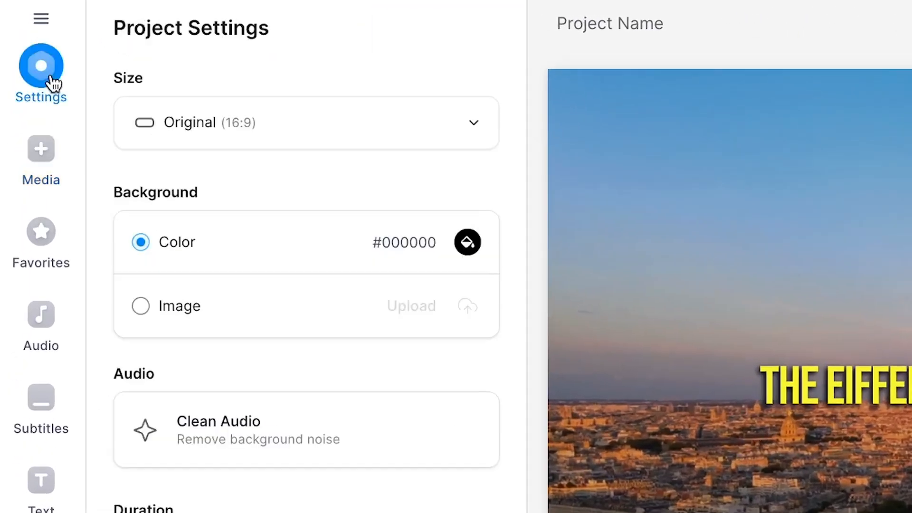
# - Open the Size presets list to pick TikTok (9:16)
pyautogui.click(306, 122)
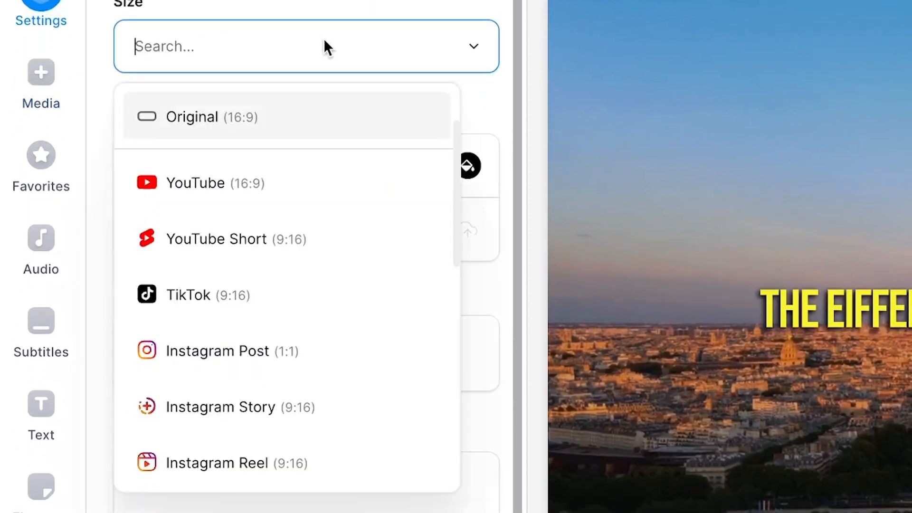
pyautogui.moveTo(259, 306)
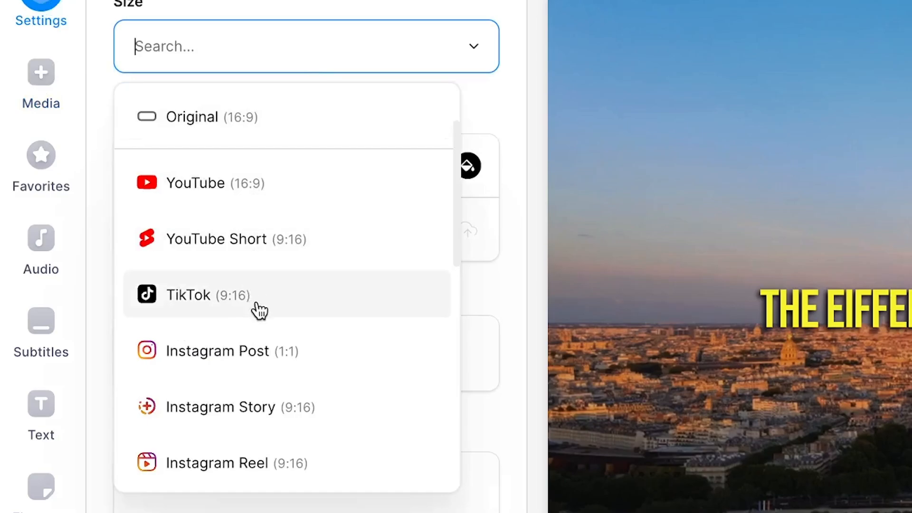